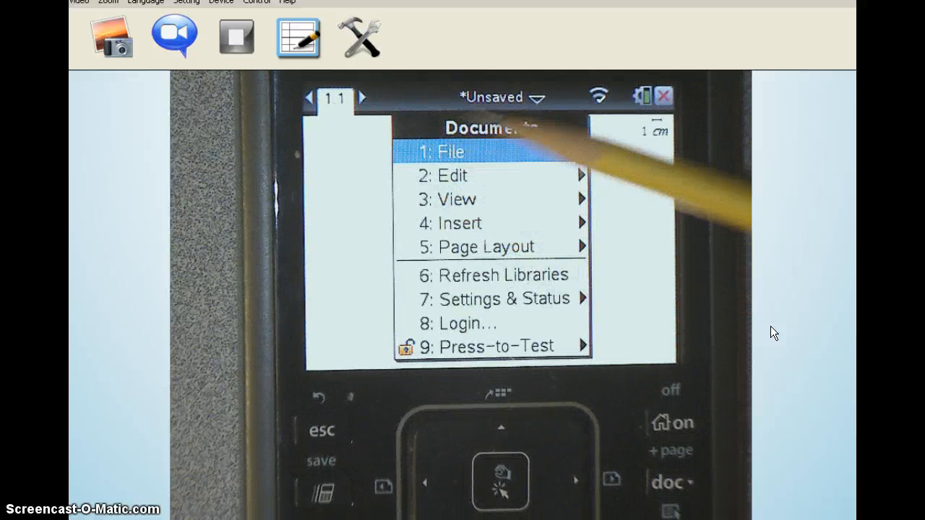
pyautogui.moveTo(491, 224)
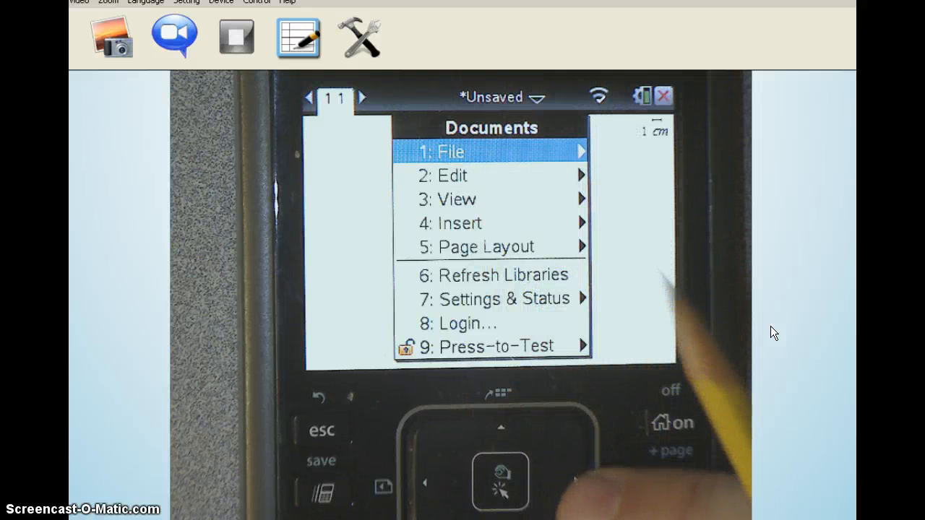
# Step: Open Save As for the unsaved document
pyautogui.click(451, 151)
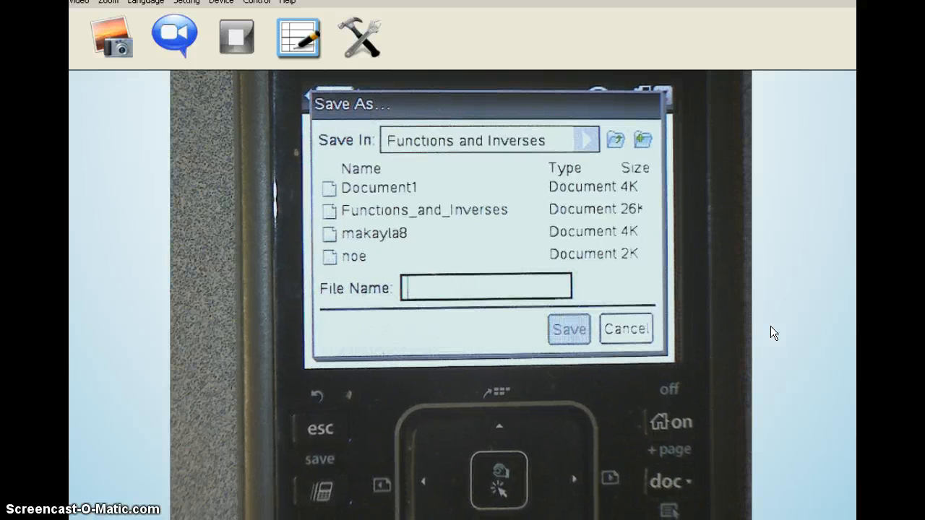
# Step: Save the document as 'mr t practice' in the Functions and Inverses folder
pyautogui.write('mr')
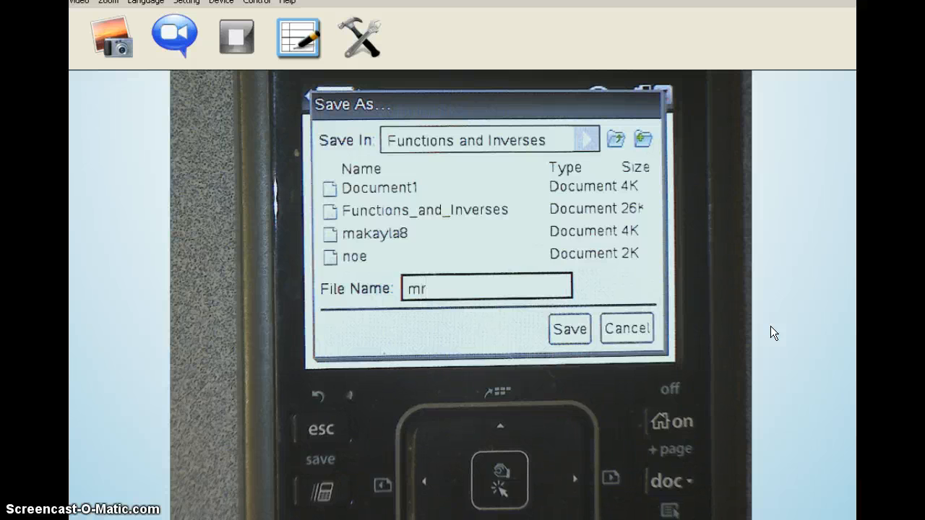
pyautogui.write('t')
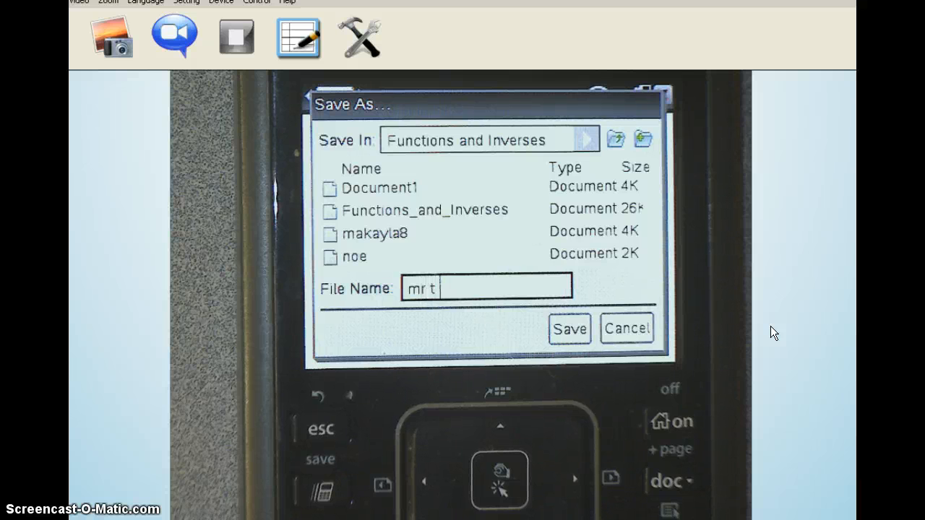
pyautogui.write('p')
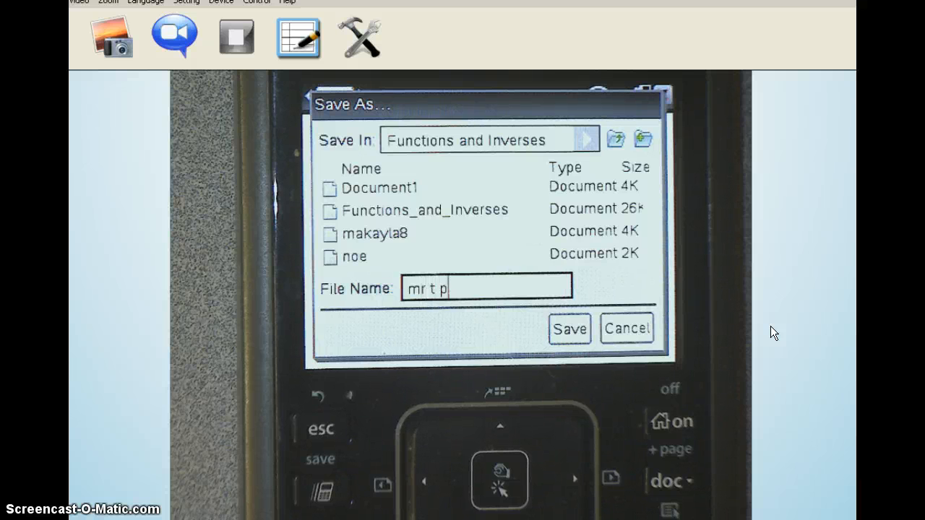
pyautogui.write('ractice')
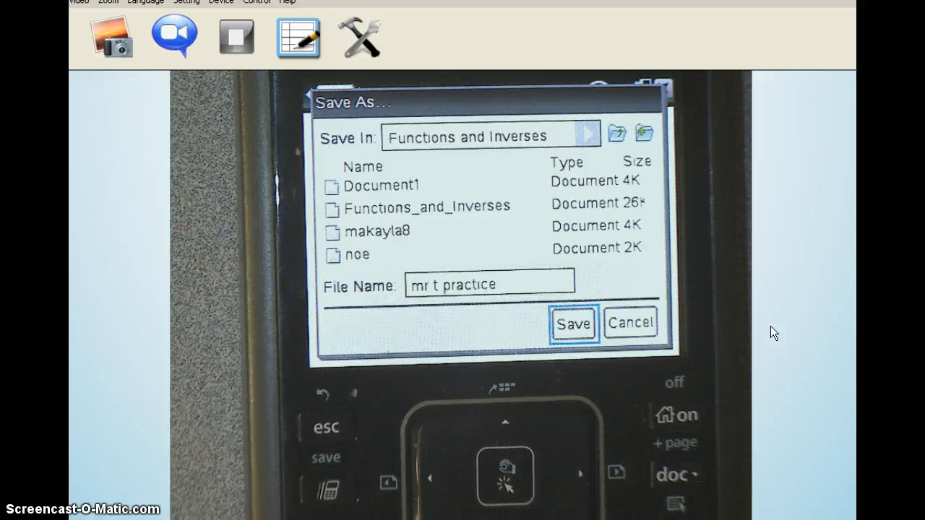
pyautogui.click(572, 323)
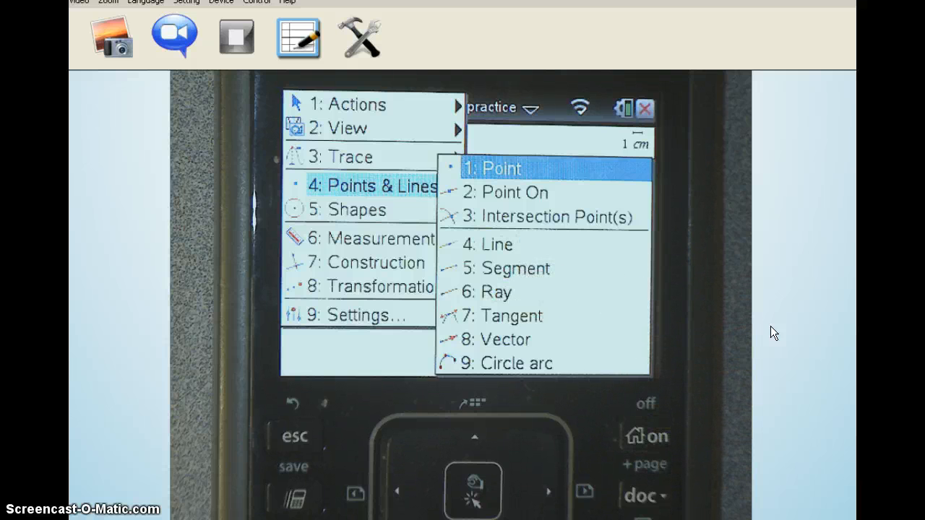
# Step: Switch to the Segment tool from Points & Lines
pyautogui.click(493, 168)
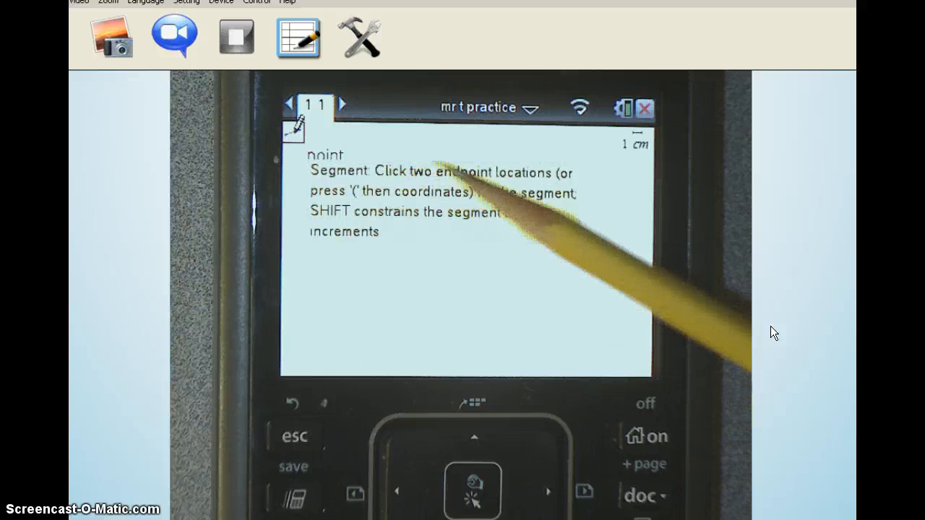
pyautogui.moveTo(773, 332)
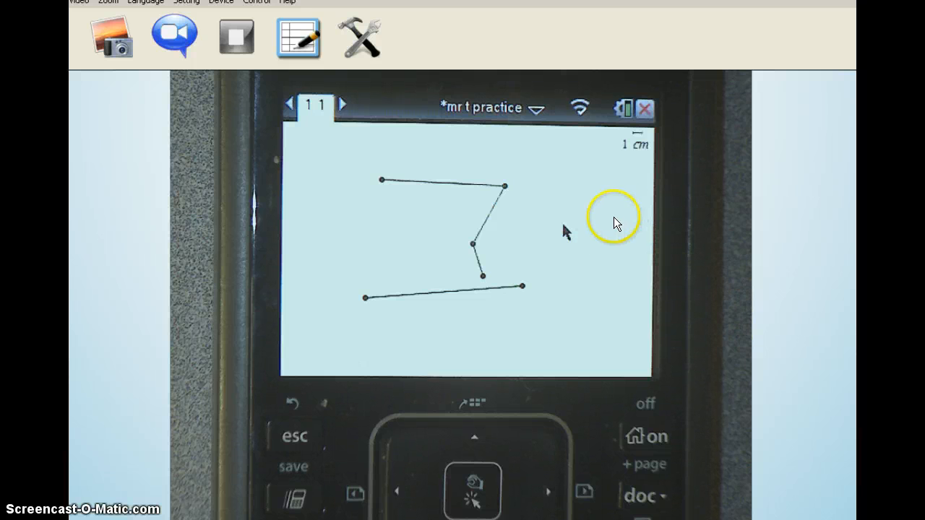
pyautogui.moveTo(744, 272)
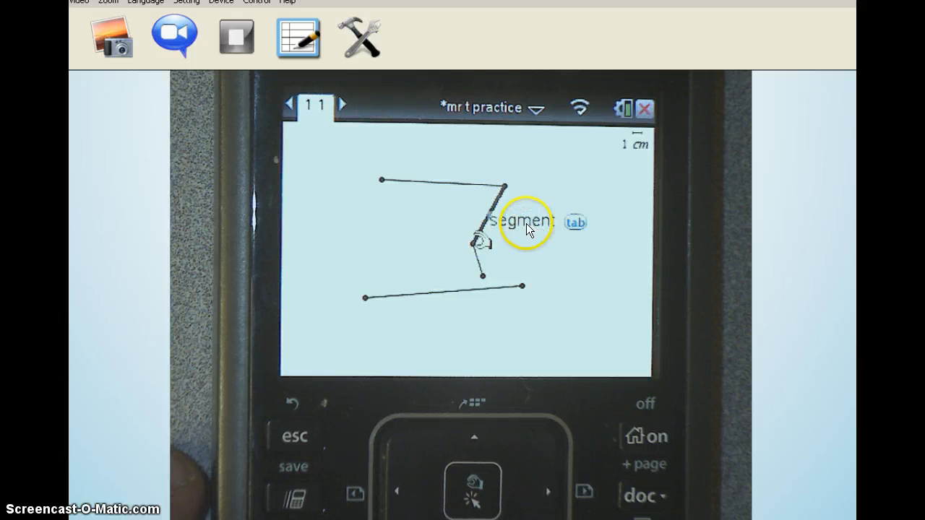
pyautogui.moveTo(473, 249)
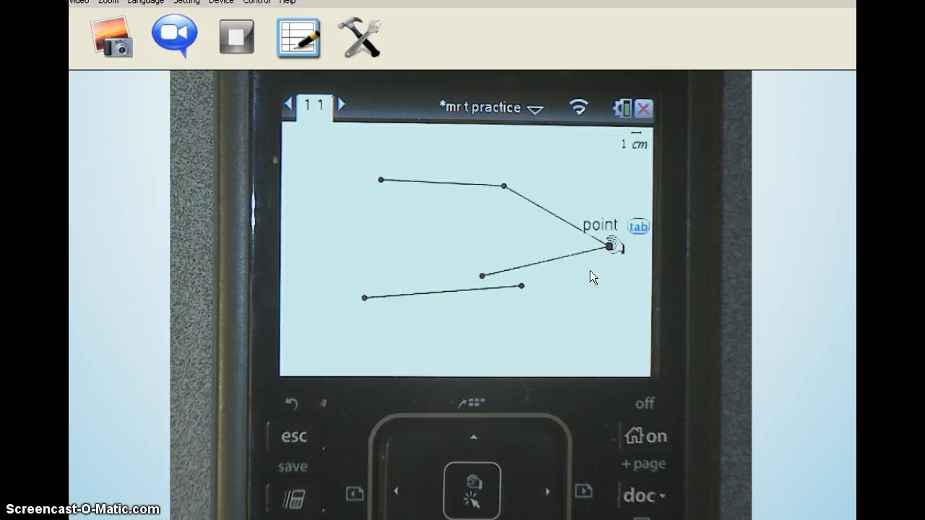
pyautogui.moveTo(630, 203)
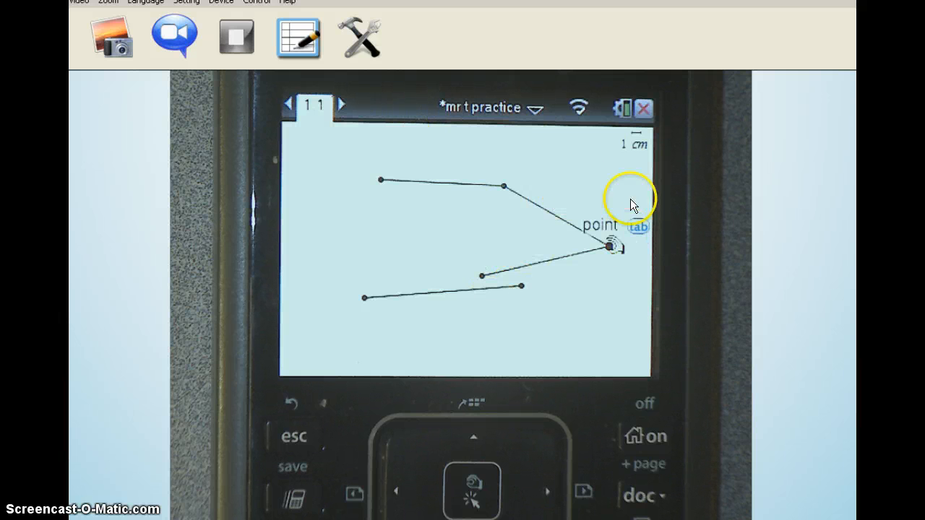
pyautogui.moveTo(484, 291)
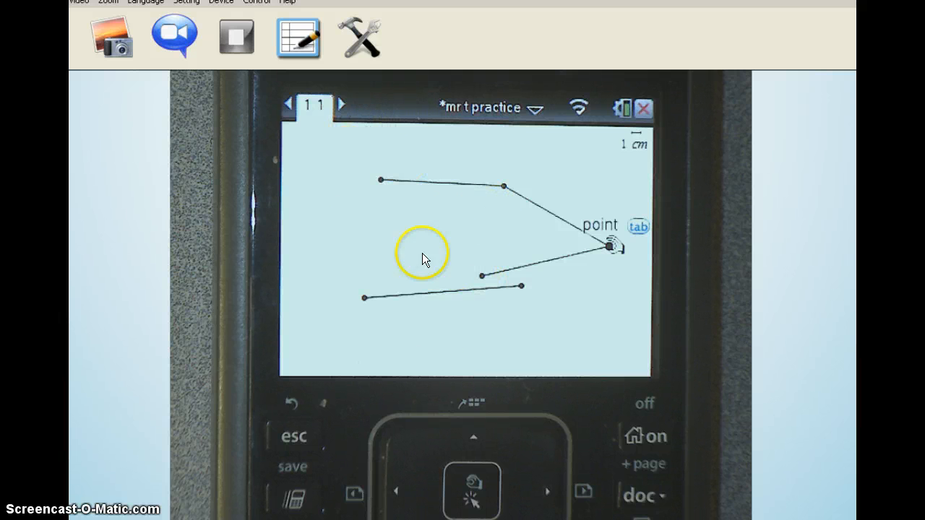
pyautogui.moveTo(524, 339)
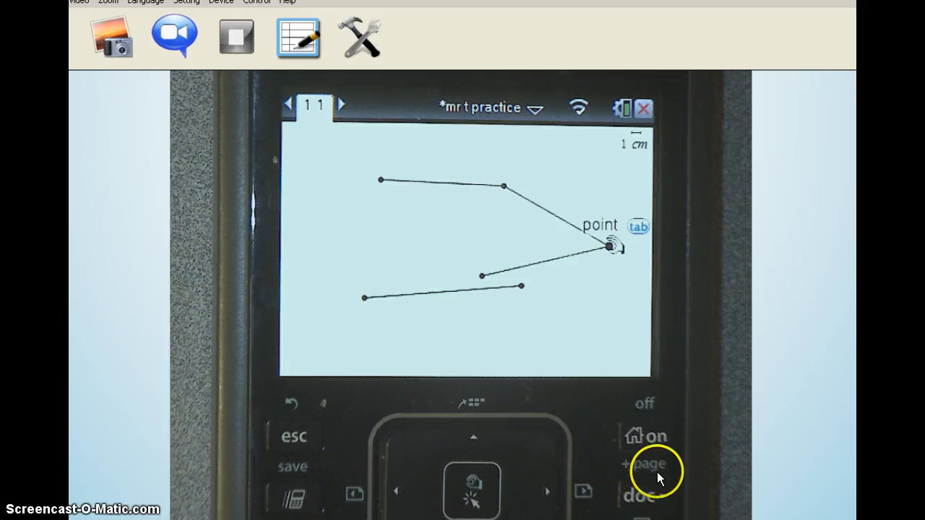
pyautogui.moveTo(593, 402)
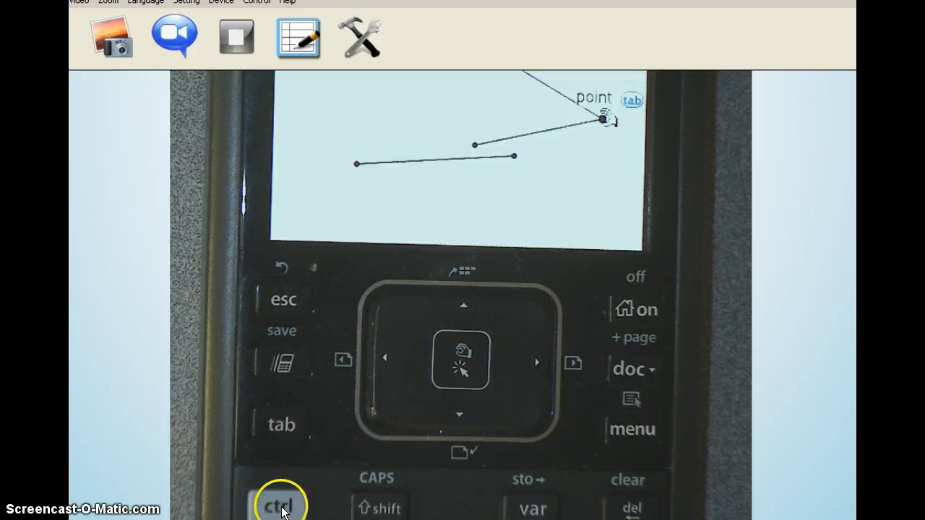
pyautogui.moveTo(626, 365)
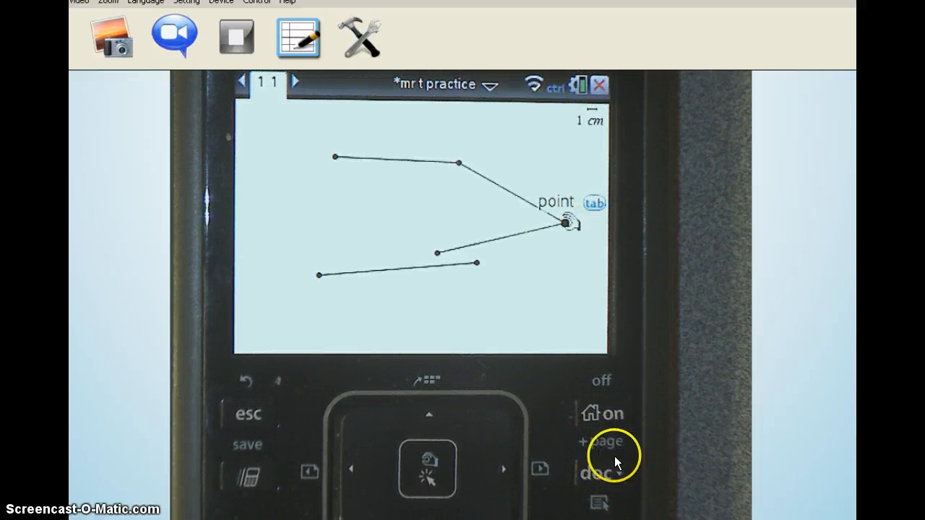
pyautogui.moveTo(600, 476)
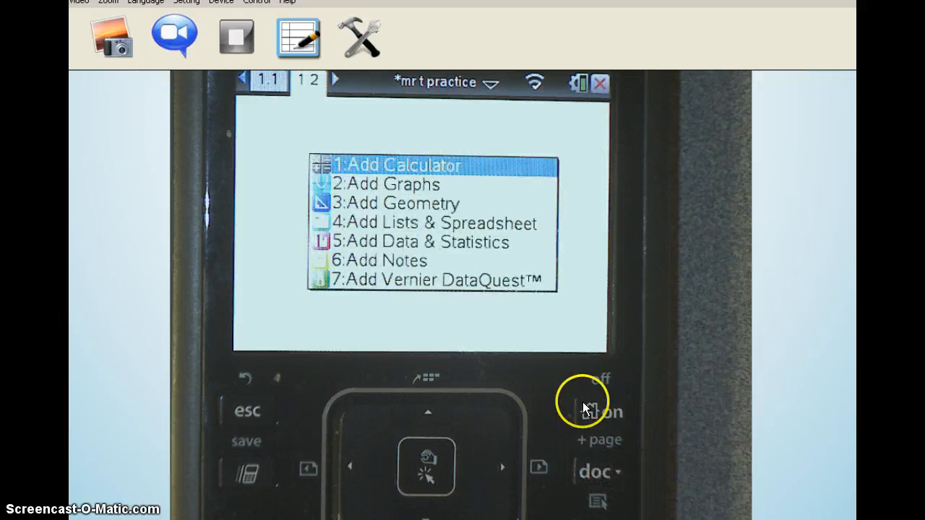
pyautogui.moveTo(284, 83)
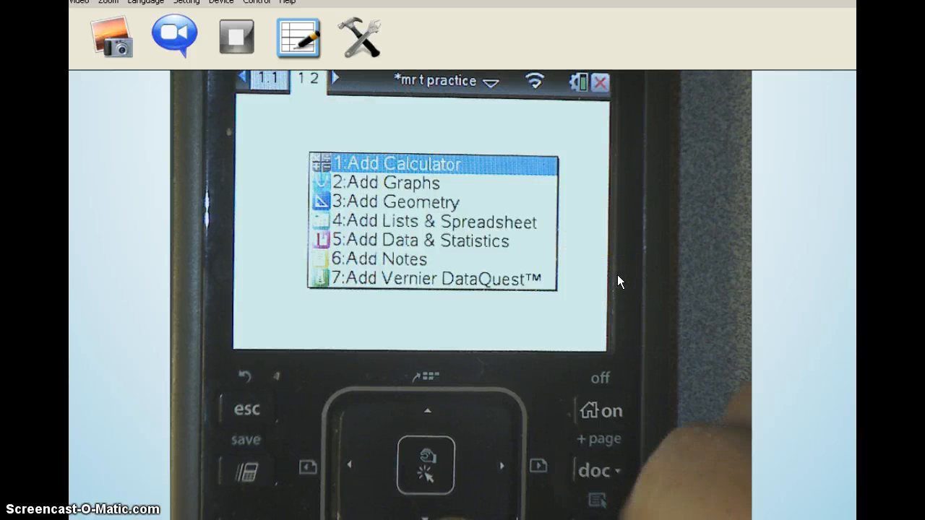
# Step: Add a Graphs application to page 1.2
pyautogui.press('Down')
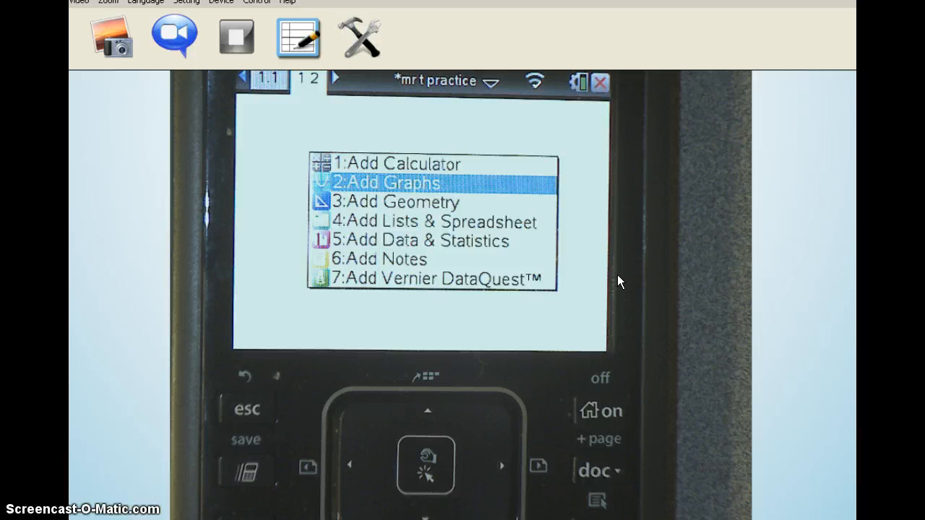
pyautogui.click(385, 183)
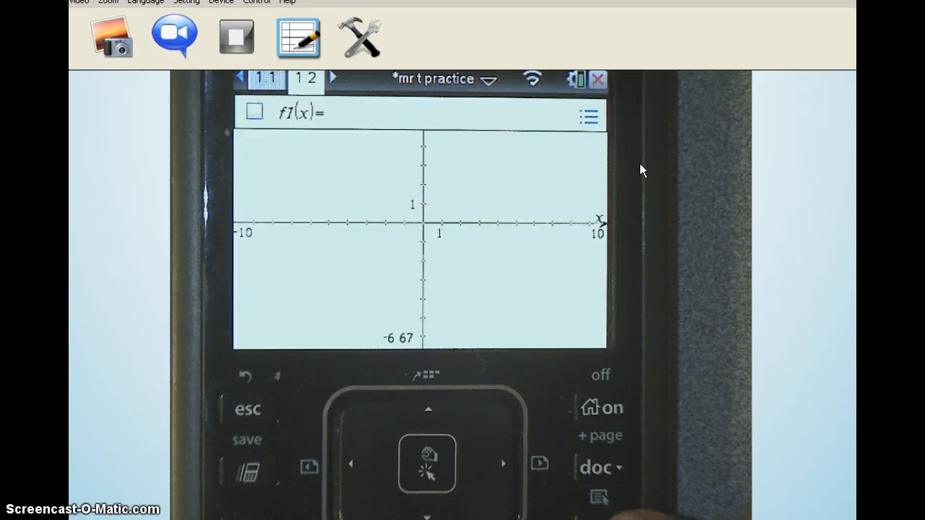
# Step: Open the Geometry Shapes list on the graph page
pyautogui.click(424, 463)
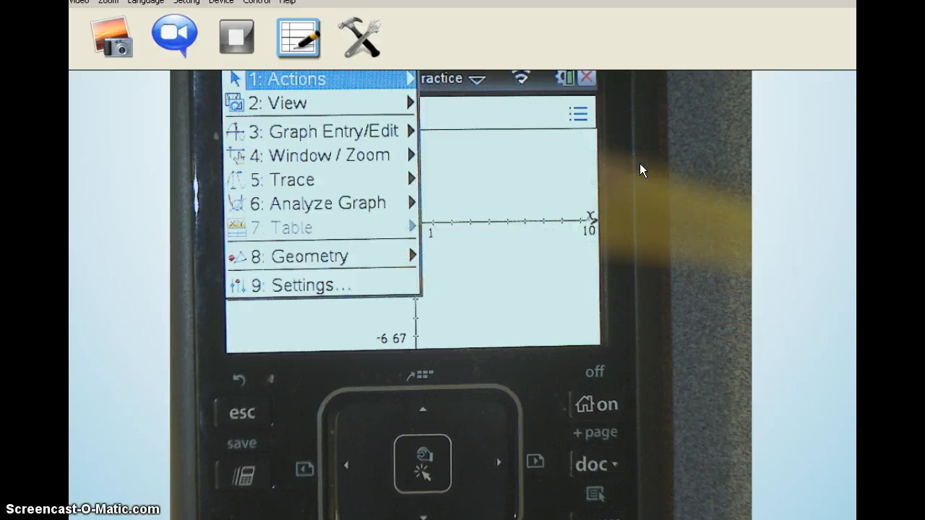
pyautogui.click(311, 256)
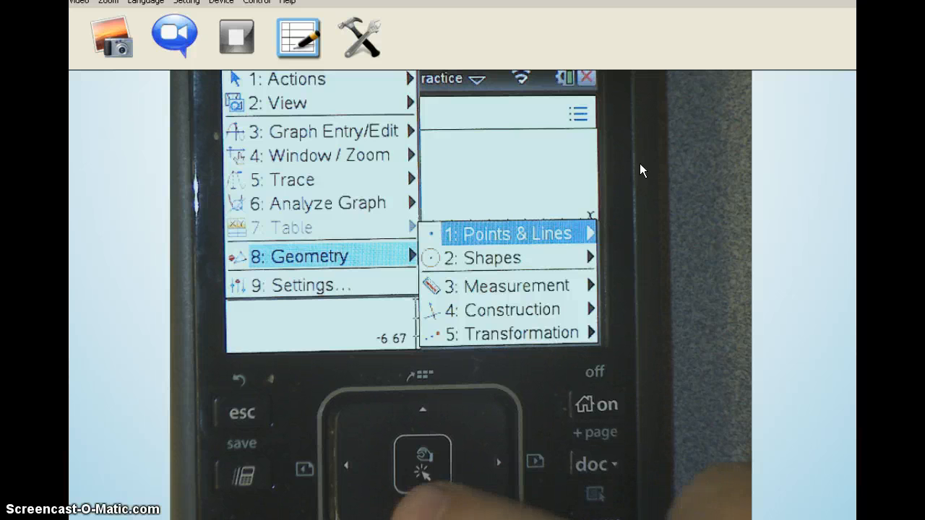
pyautogui.press('Down')
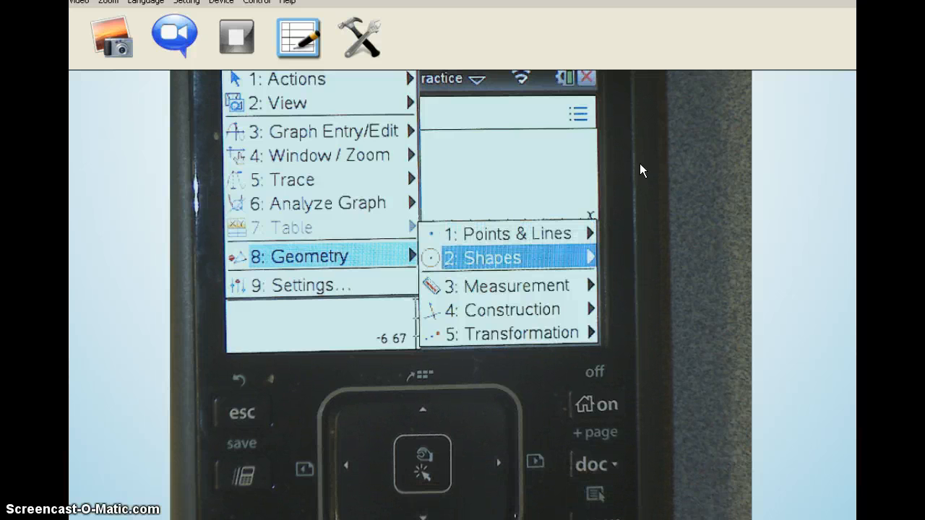
pyautogui.click(483, 257)
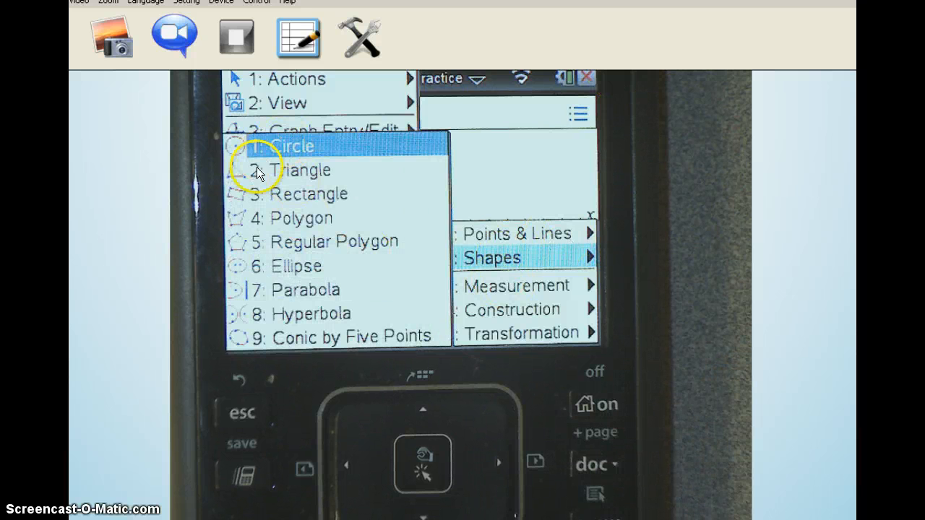
pyautogui.moveTo(310, 243)
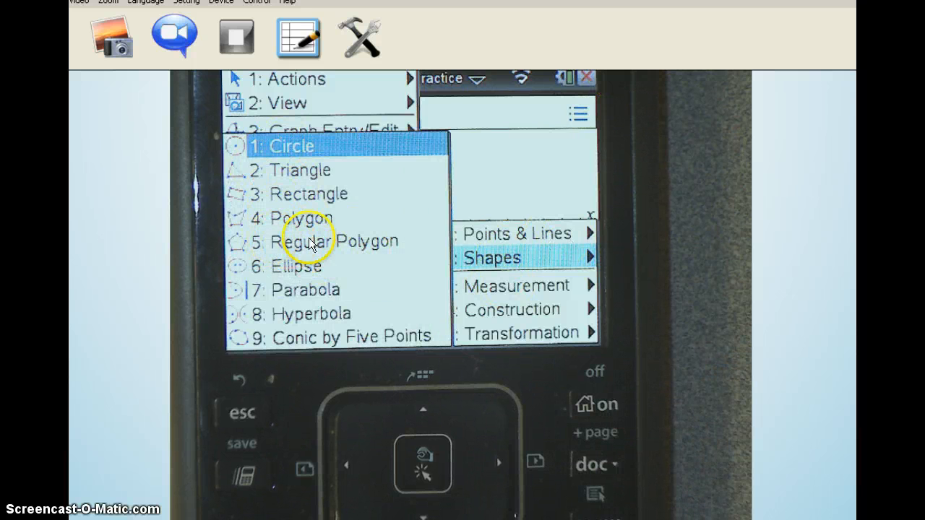
pyautogui.moveTo(354, 252)
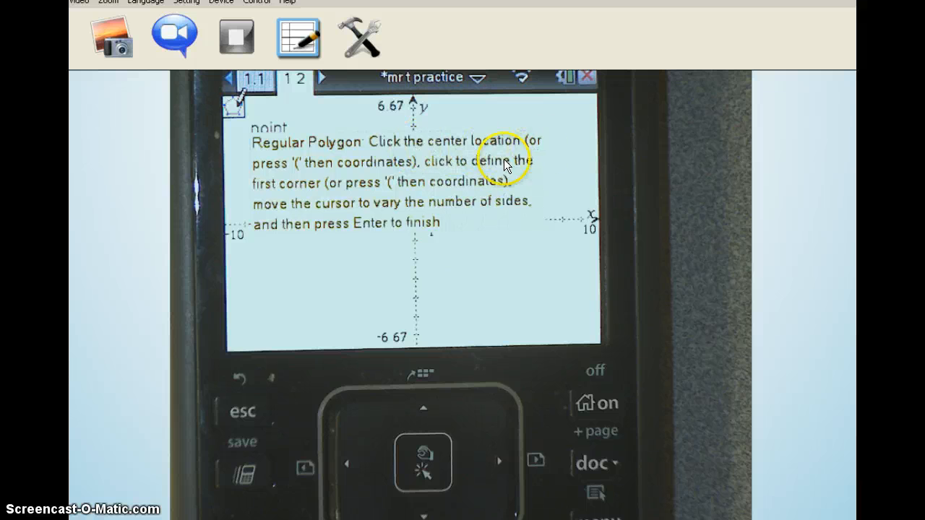
pyautogui.moveTo(430, 177)
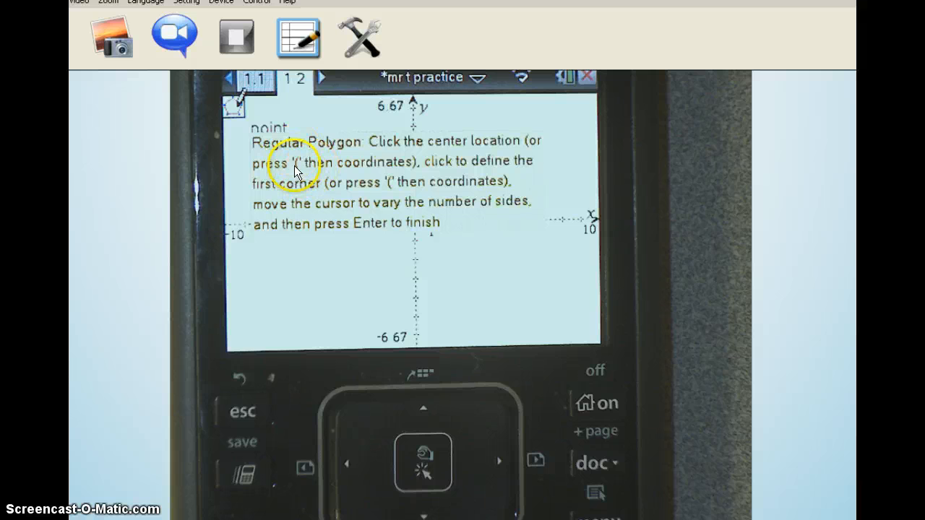
pyautogui.moveTo(416, 171)
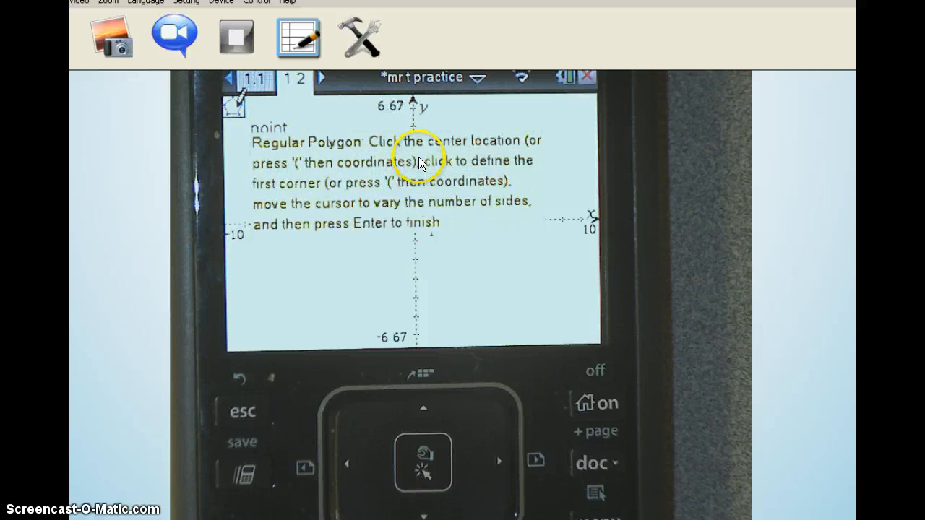
pyautogui.moveTo(464, 166)
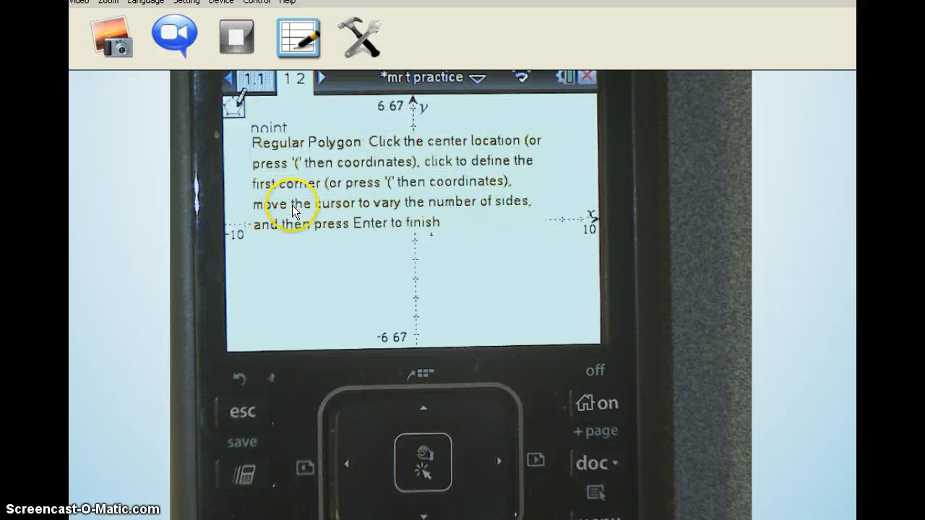
pyautogui.moveTo(370, 223)
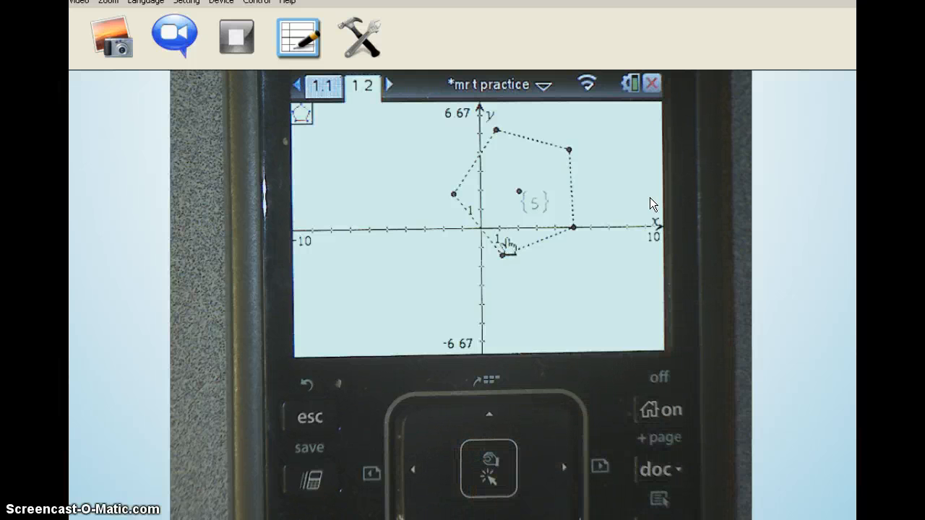
# Step: Finish the regular pentagon in the upper right of the axes
pyautogui.click(571, 227)
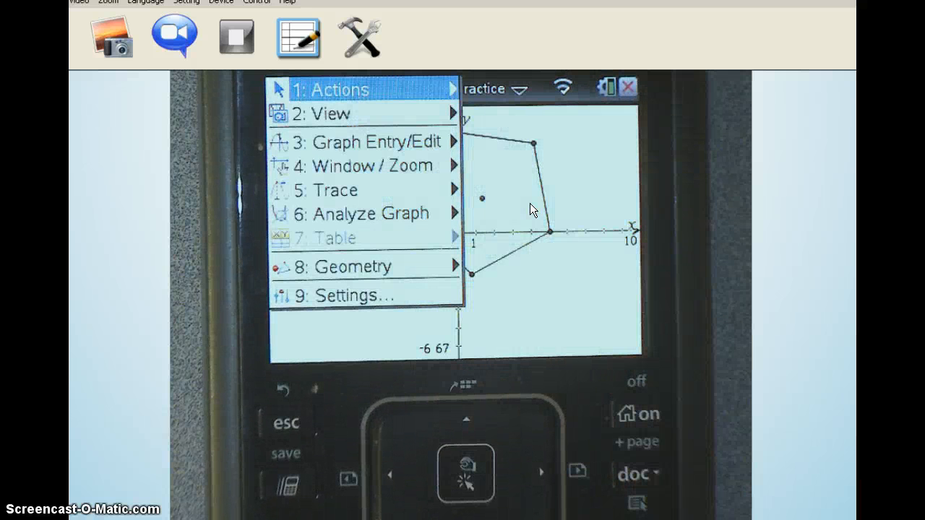
# Step: Show the pentagon centre's coordinates as a label, y-value 1.82
pyautogui.click(331, 89)
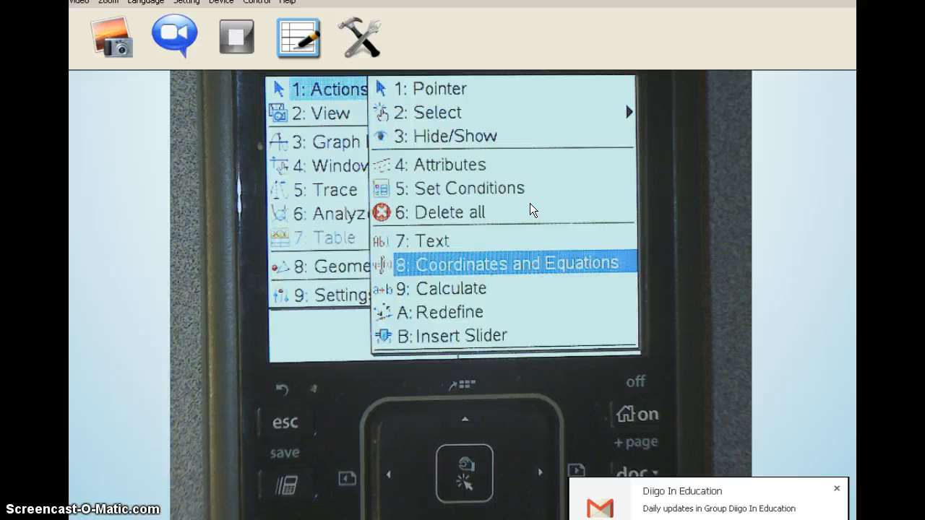
pyautogui.click(510, 263)
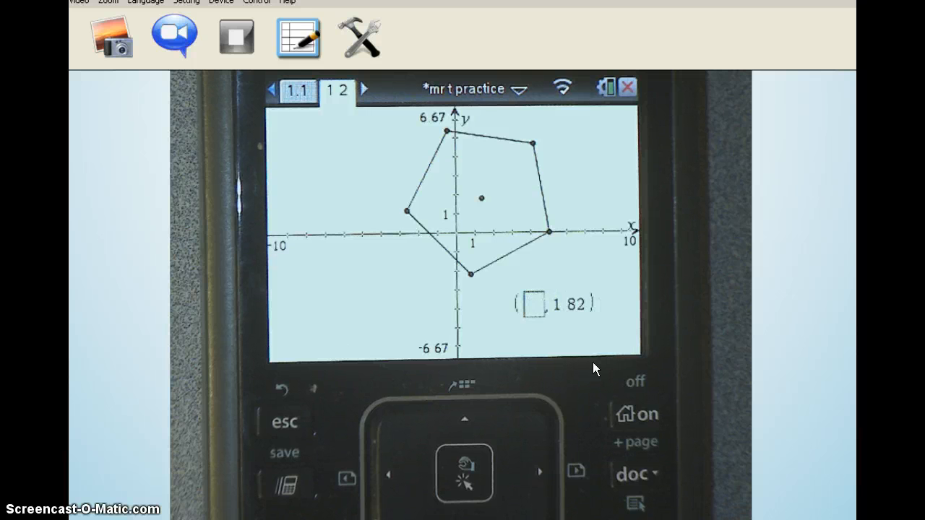
# Step: Set the centre's coordinates to (0, 0), centring the pentagon on the origin
pyautogui.write('0,0)')
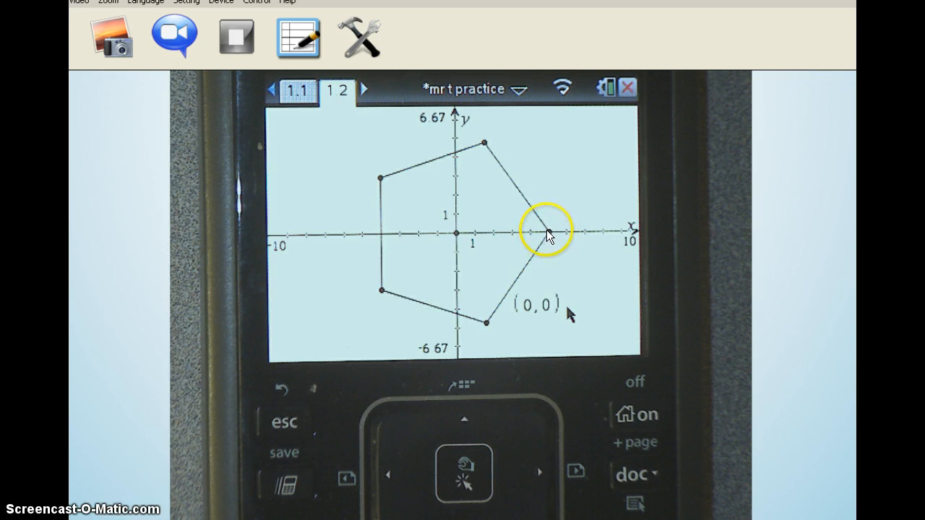
pyautogui.moveTo(547, 233); pyautogui.dragTo(485, 324)
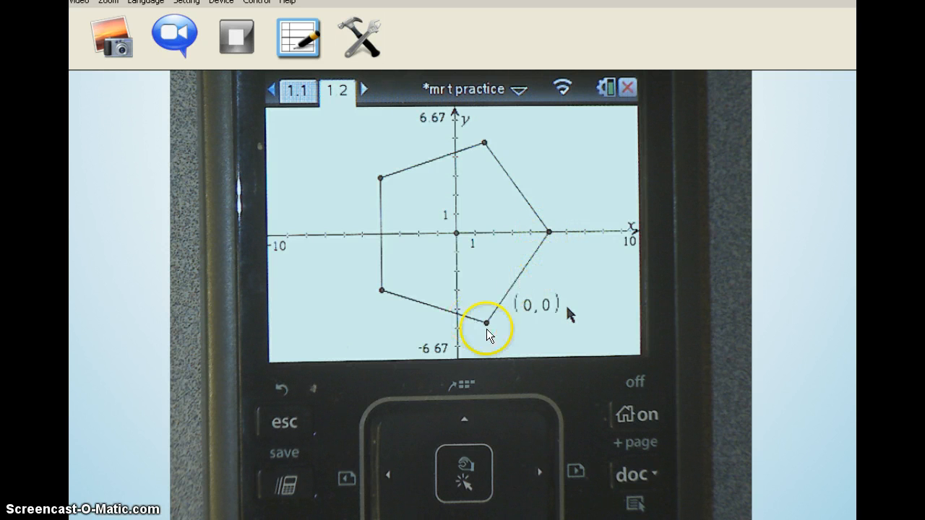